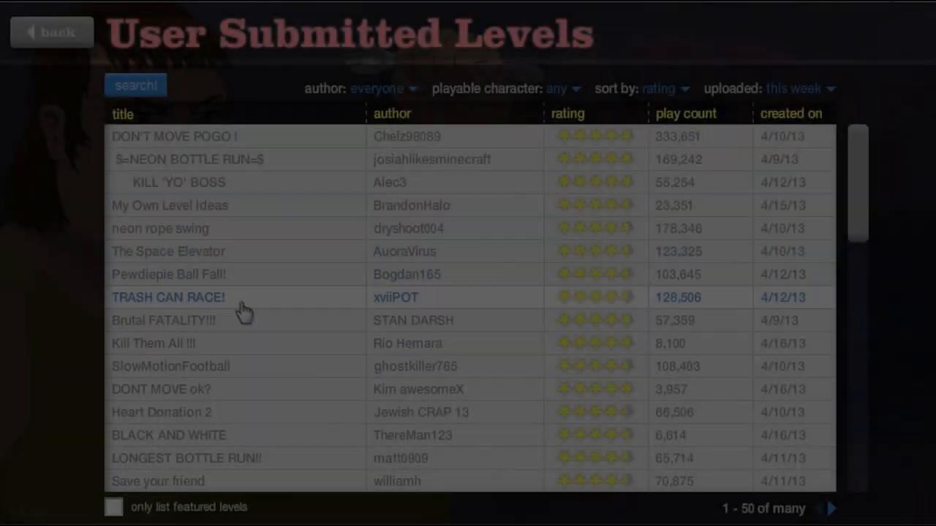
{"action": "mouse_move", "coordinate": [169, 343]}
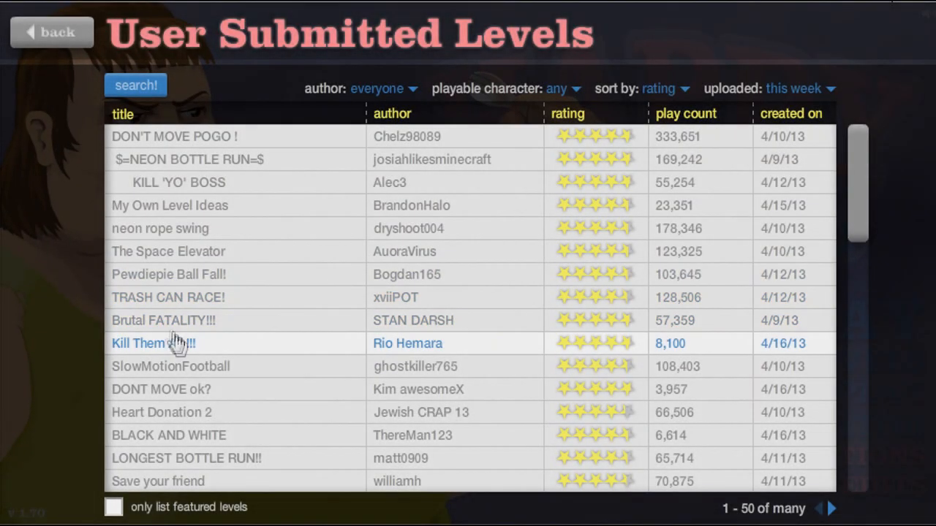
Expand the Brutal FATALITY!!! level row to view its comments and 4.64 rating
{"action": "left_click", "coordinate": [147, 342]}
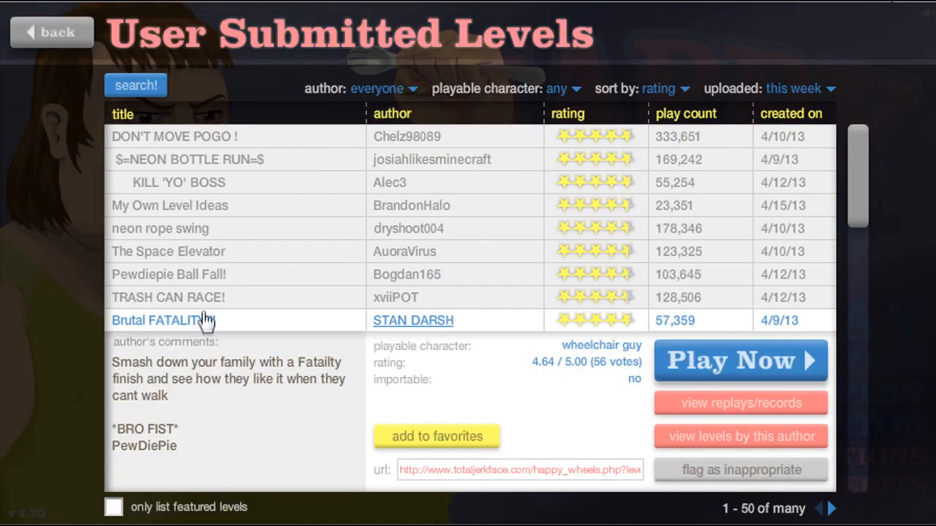
Start Brutal FATALITY!!! and play through to a 70.13-second minecraft quiz victory
{"action": "left_click", "coordinate": [741, 361]}
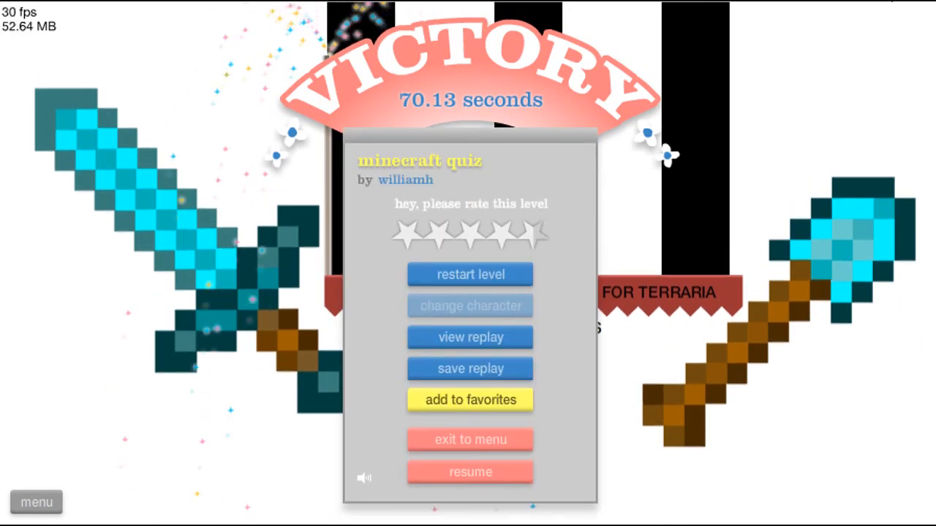
Return to the level list and start williamh's Save your friend level
{"action": "left_click", "coordinate": [535, 232]}
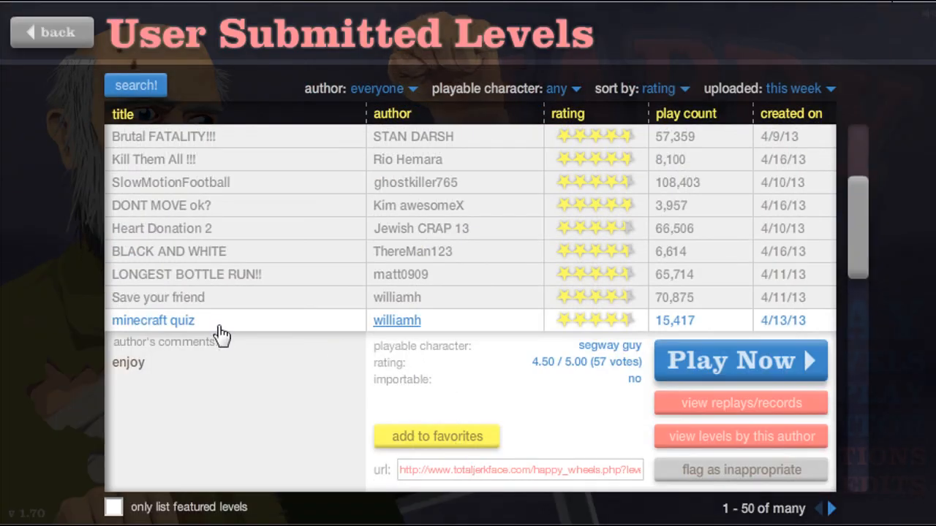
{"action": "left_click", "coordinate": [157, 298]}
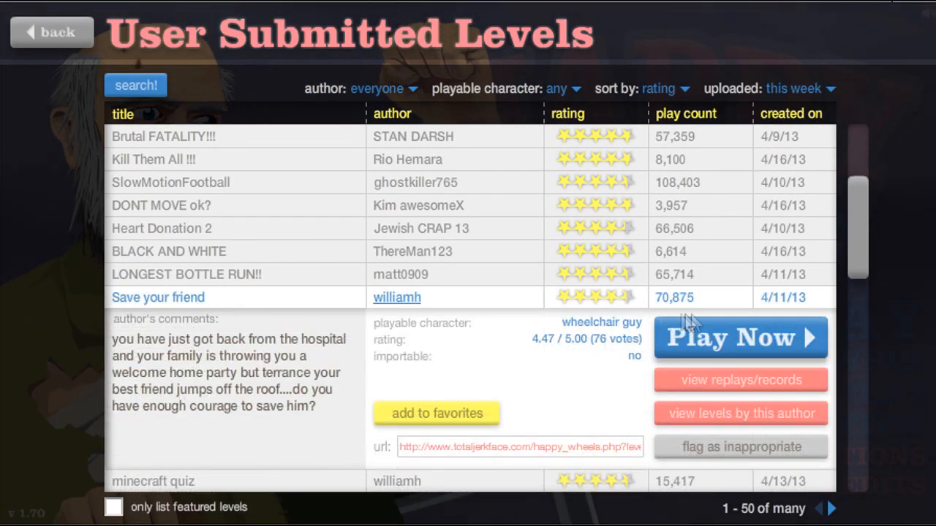
{"action": "left_click", "coordinate": [740, 338]}
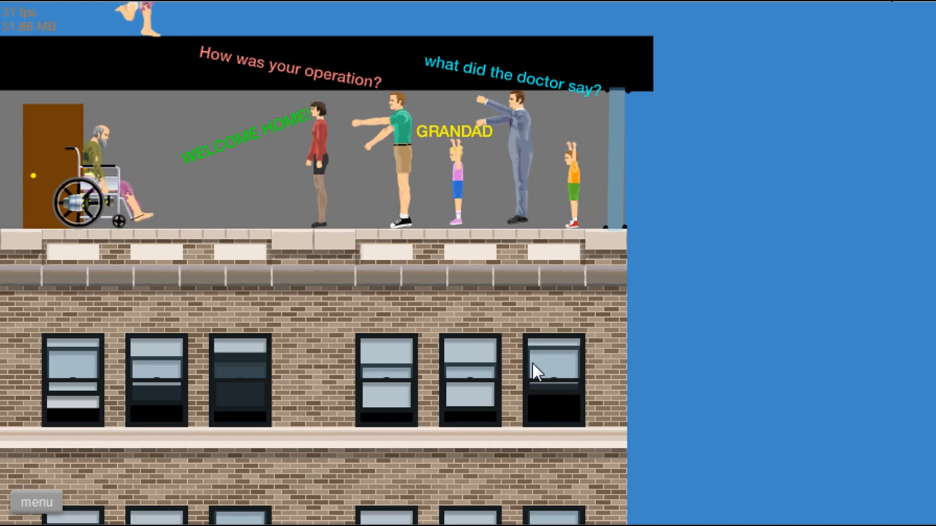